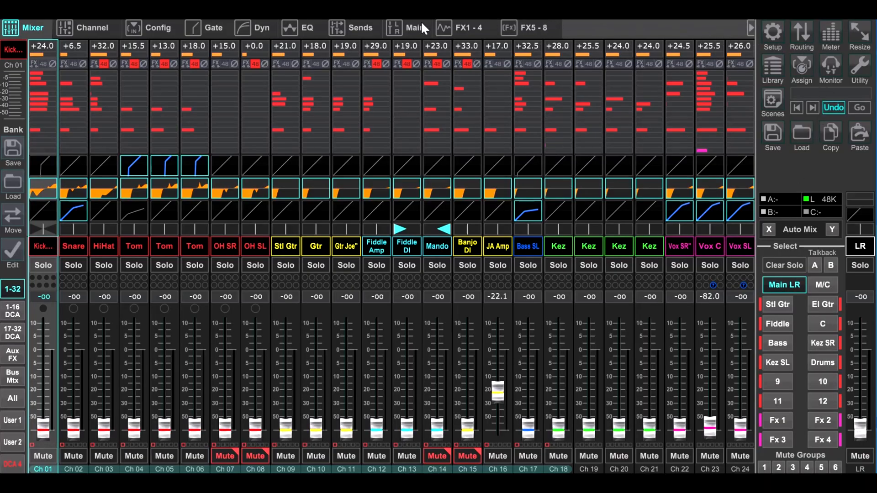
Step: Show the KickDrum channel's bus and FX send levels, tapped post-EQ
click(361, 27)
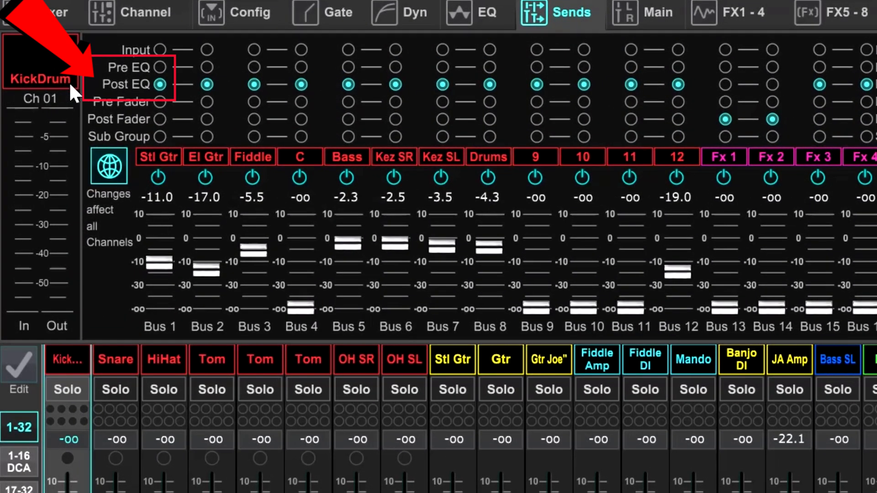
click(488, 84)
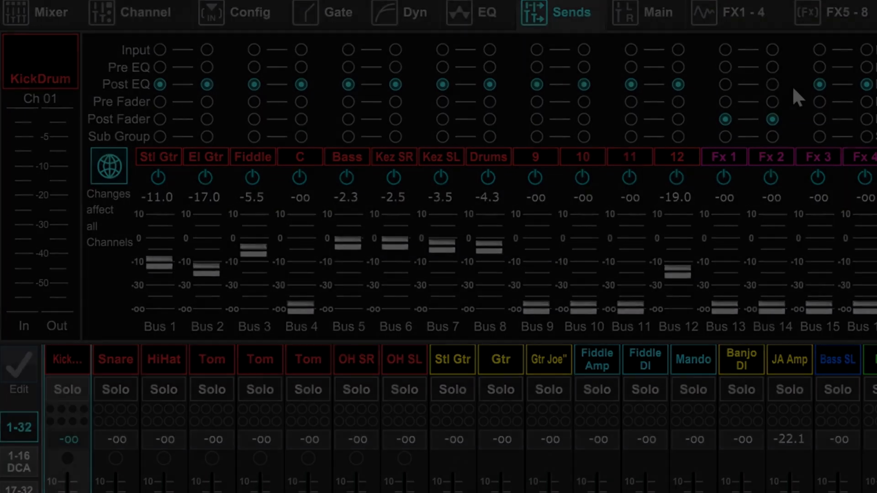
click(45, 21)
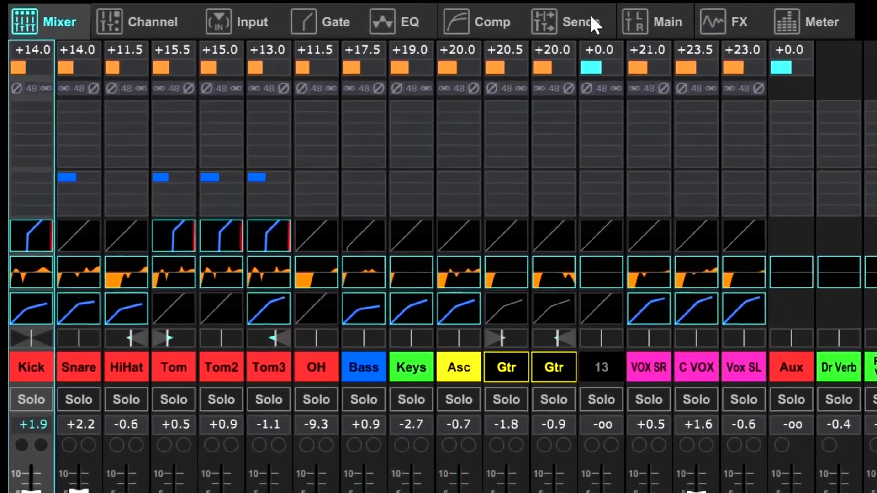
Step: Select Dr Vb so the faders show every channel's send to the drum reverb
click(569, 21)
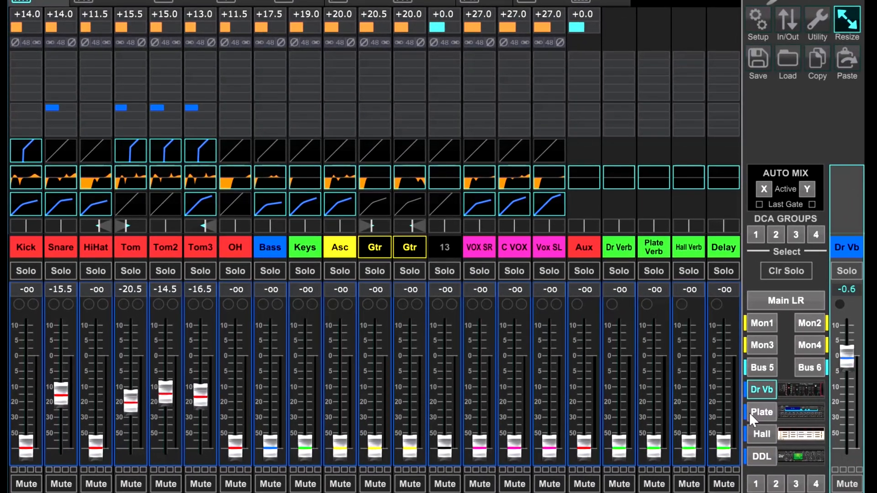
Step: Show the VOX SR channel's EQ with main mix levels on all channels
click(761, 412)
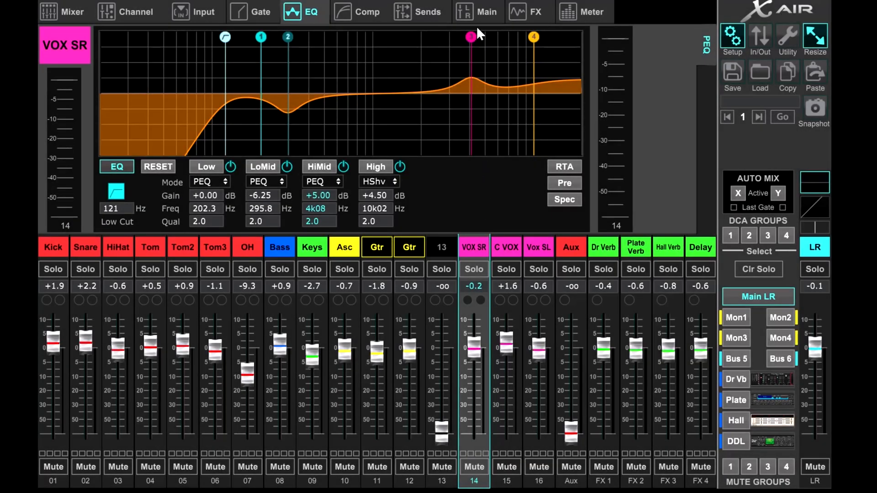
Step: Return to the Mixer overview of all channel strips and FX returns
click(428, 11)
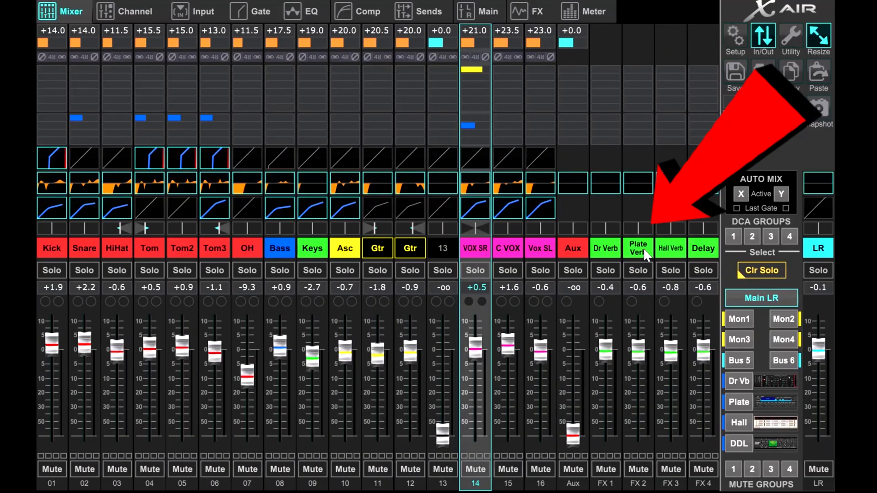
Step: Raise the Plate Verb return's Bus 1 send from off to about -1.3 dB
click(638, 247)
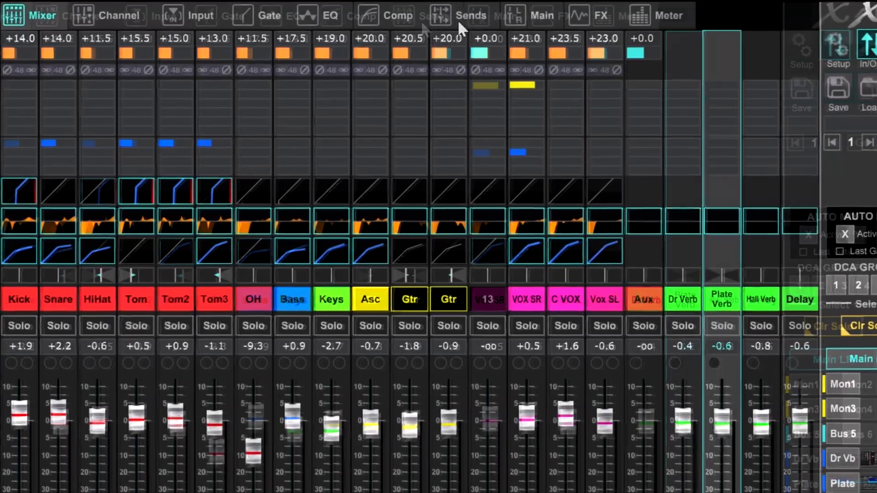
click(472, 16)
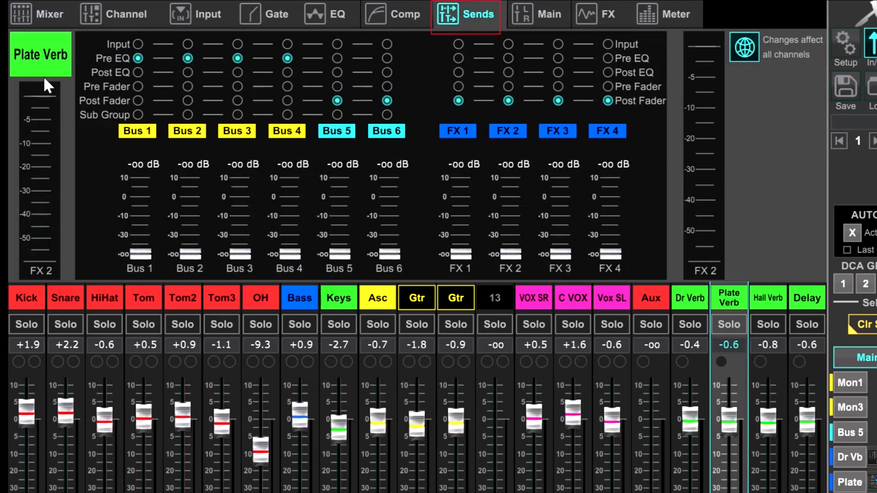
mouse_move(140, 263)
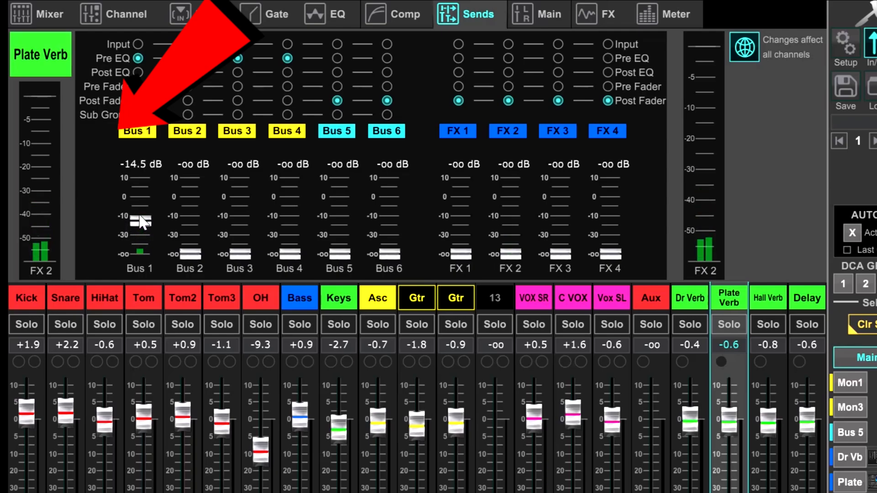
drag(140, 218, 140, 211)
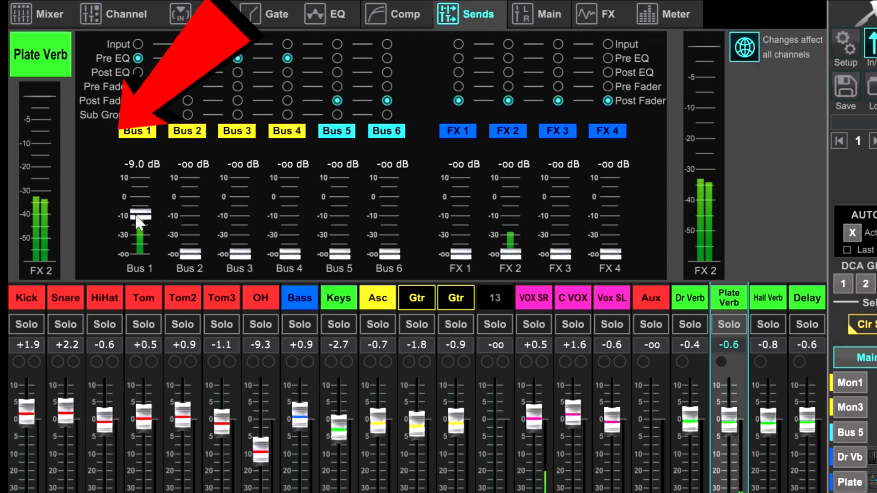
drag(139, 218, 139, 210)
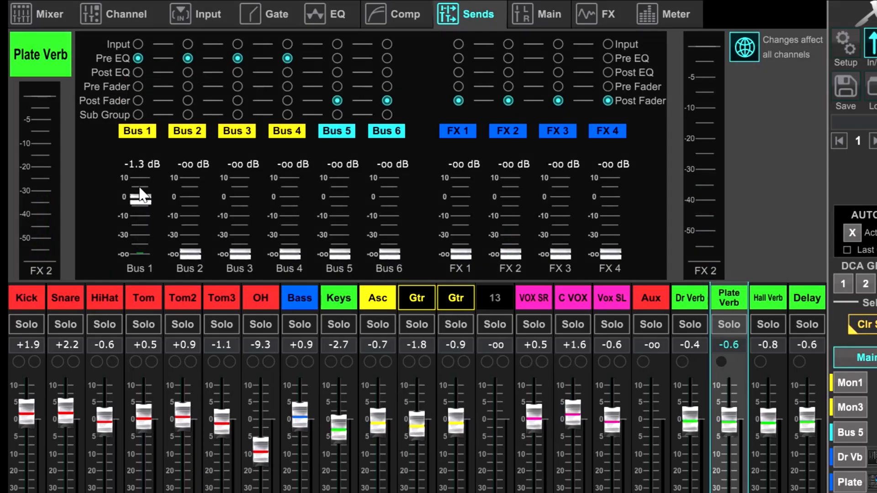
Step: Raise the VOX SR channel's Bus 1 send to about -1.8 dB
click(533, 297)
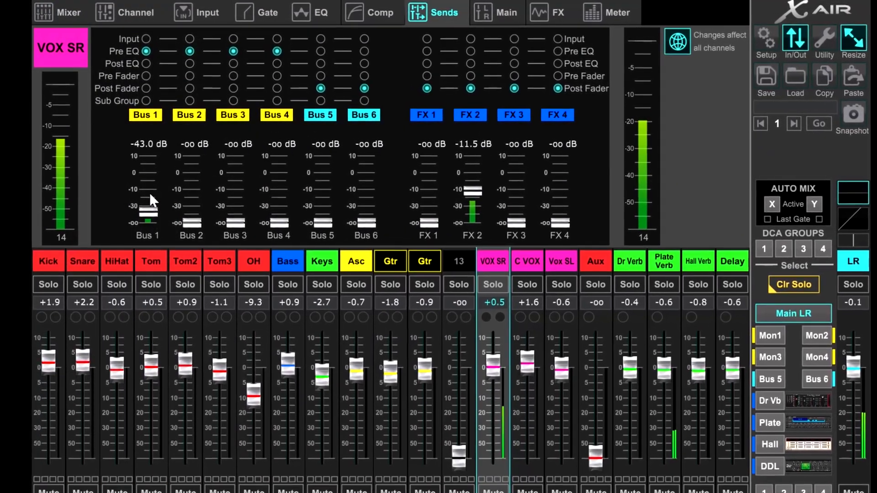
drag(144, 214, 145, 201)
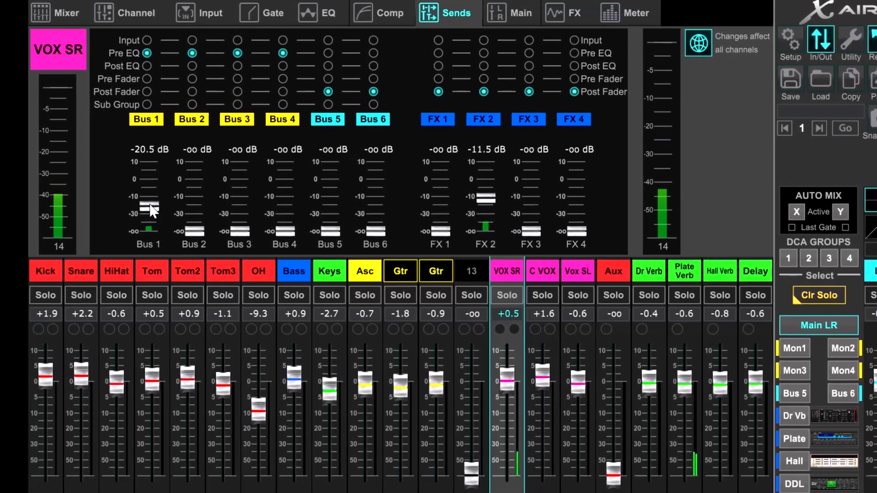
drag(148, 203, 147, 201)
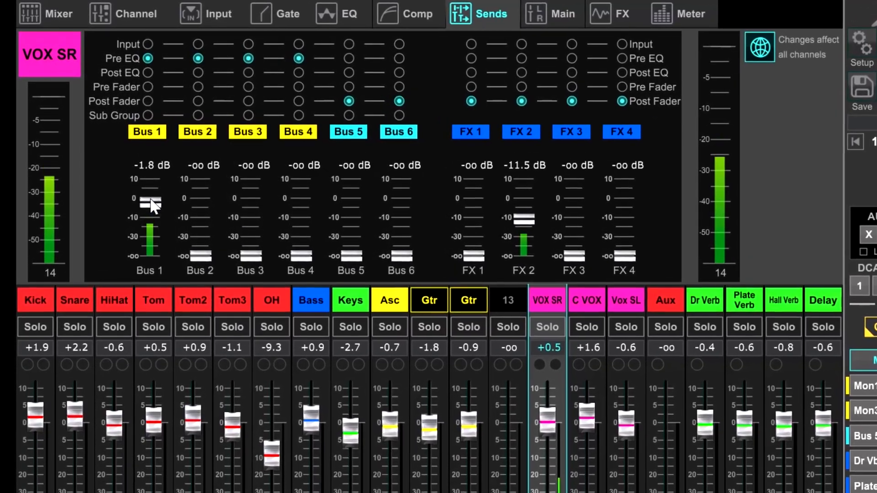
drag(151, 203, 151, 198)
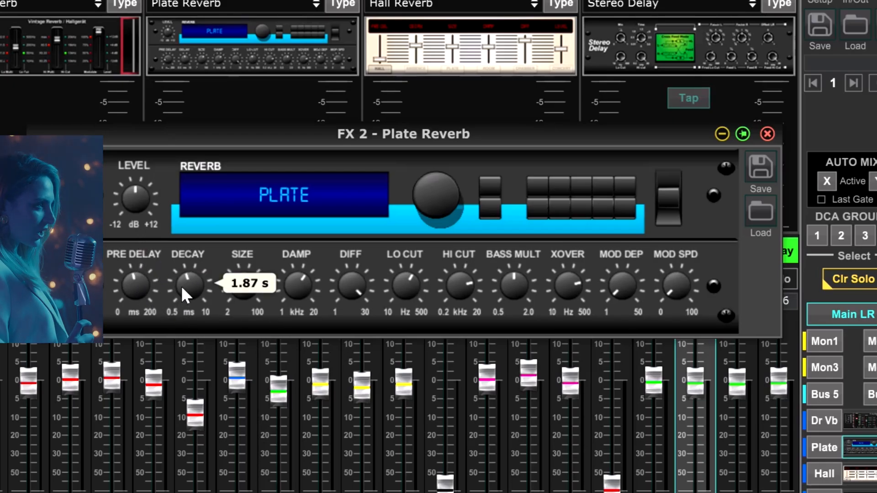
mouse_move(134, 285)
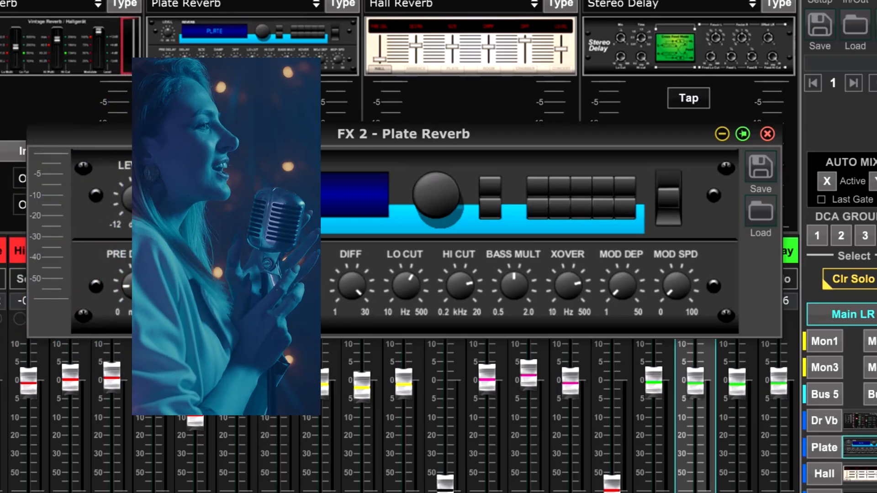
Step: Close the FX 2 Plate Reverb window, returning to the mixer with Plate Verb selected
click(767, 134)
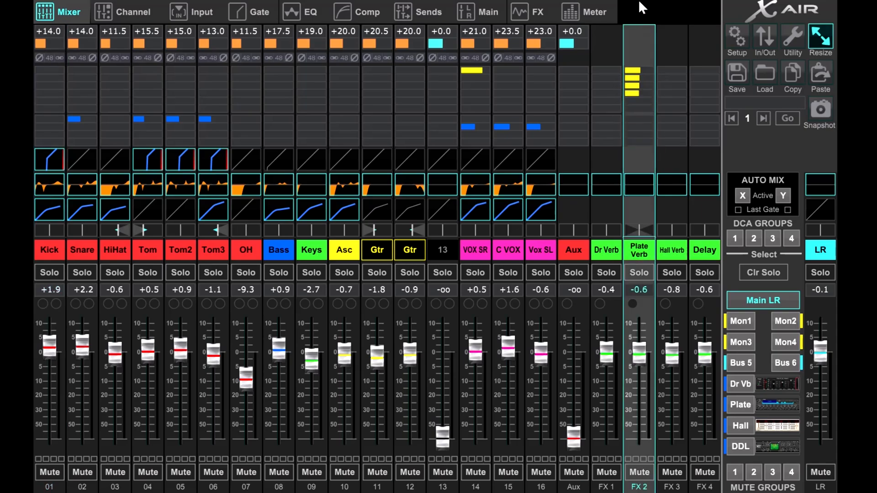
Step: Toggle off LR Main Stereo so the Plate Verb return no longer feeds the main output
click(477, 12)
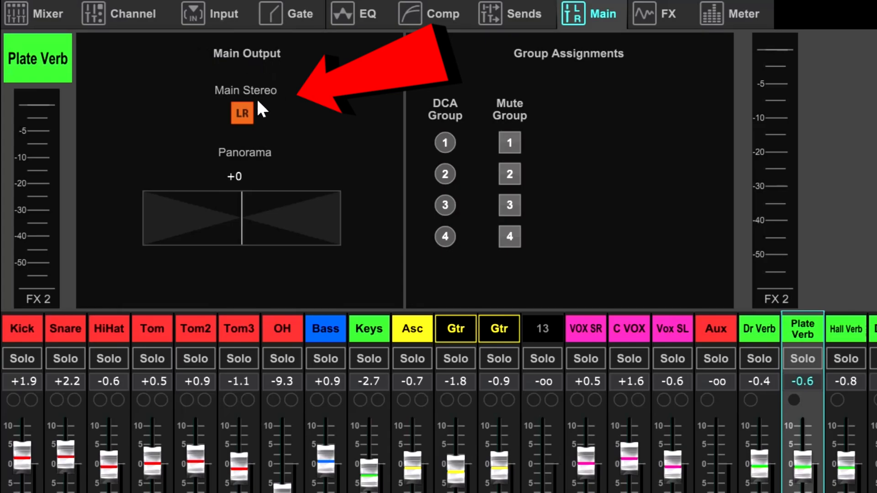
click(241, 113)
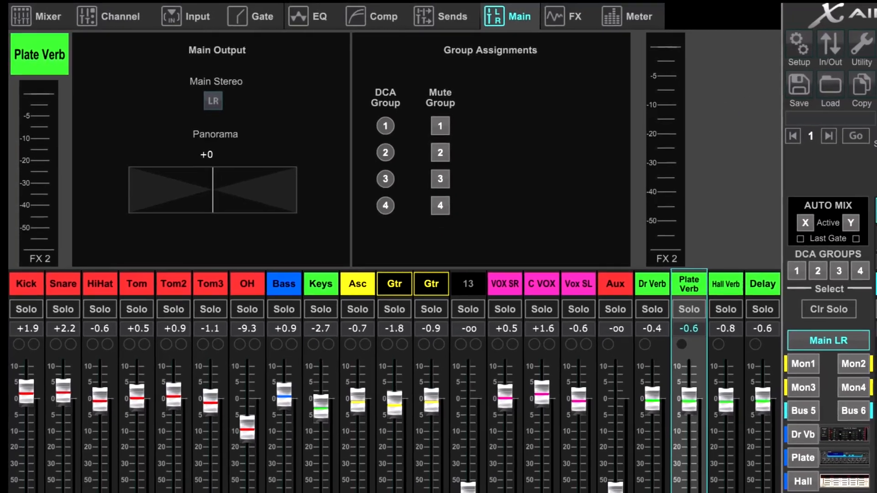
click(831, 52)
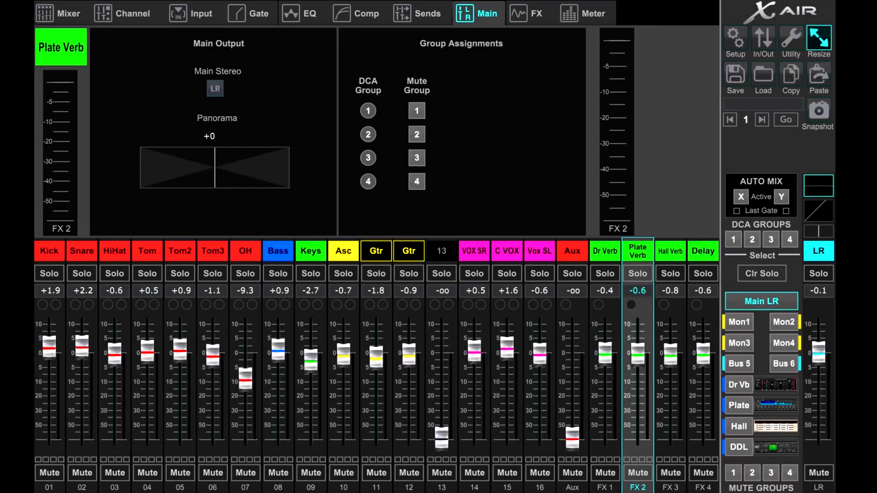
mouse_move(660, 304)
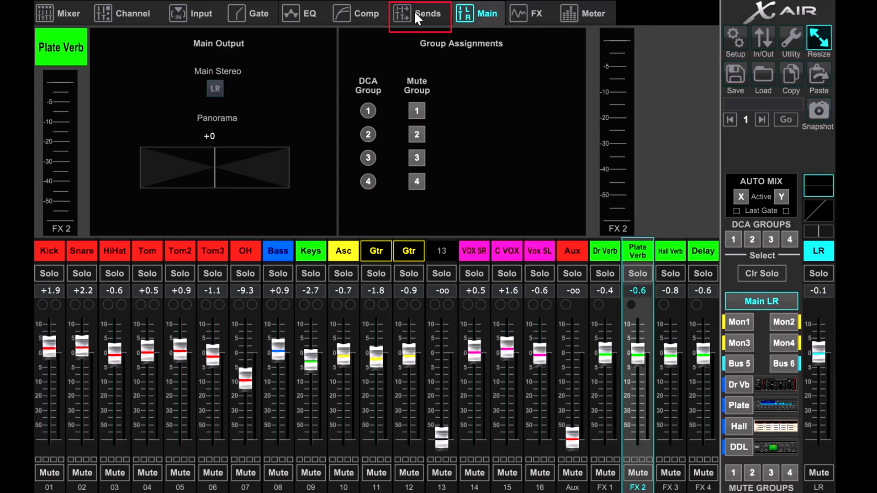
Step: Bring Plate Verb's Bus 1–4 sends to 0 dB, then review VOX SR and C VOX sends
click(420, 14)
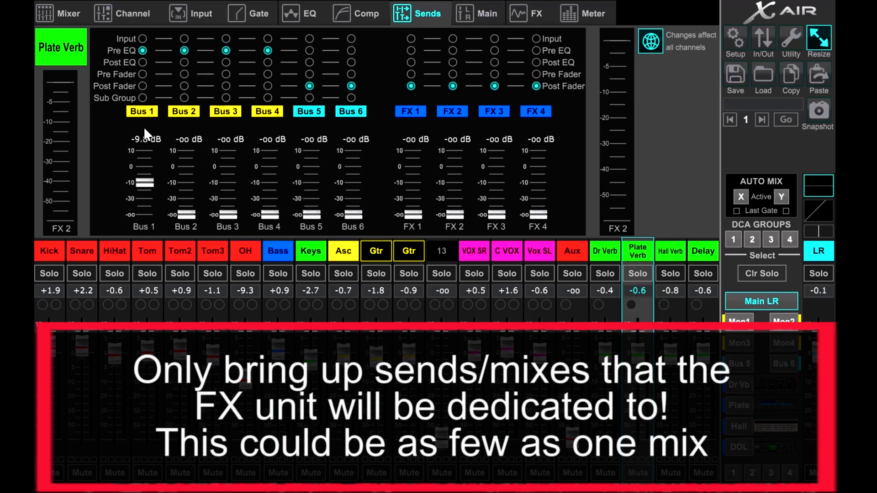
drag(144, 183, 144, 166)
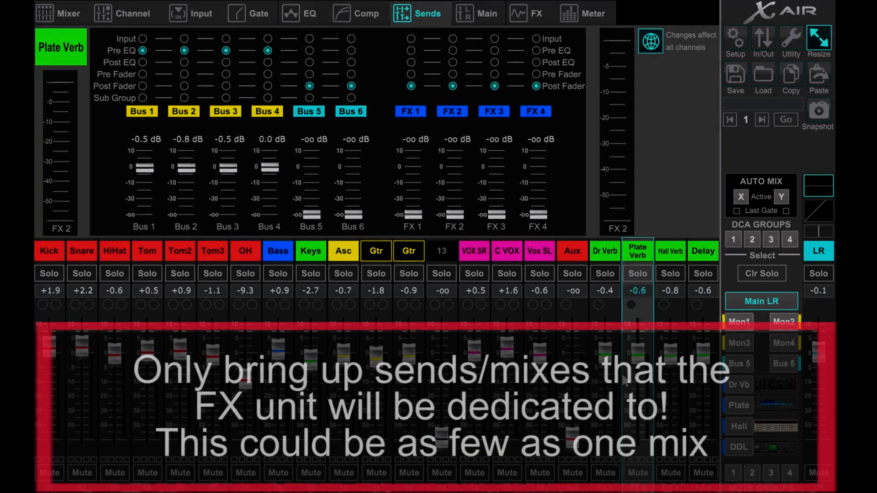
click(473, 247)
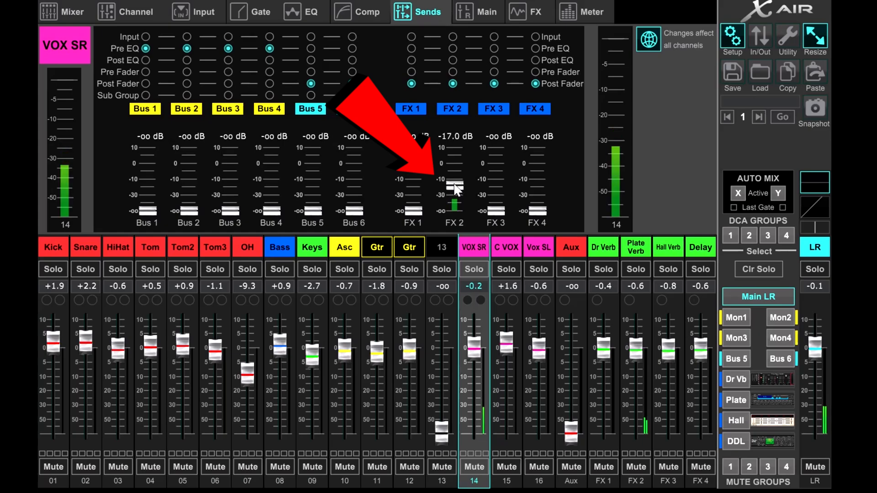
click(506, 247)
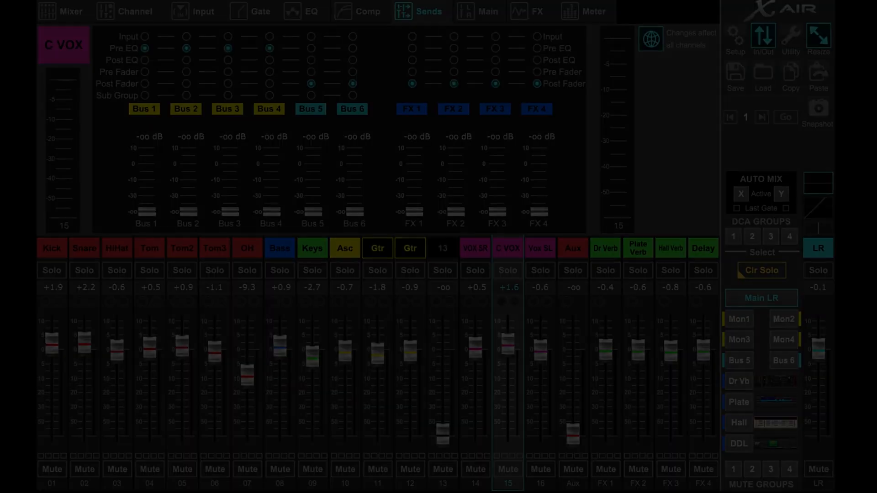